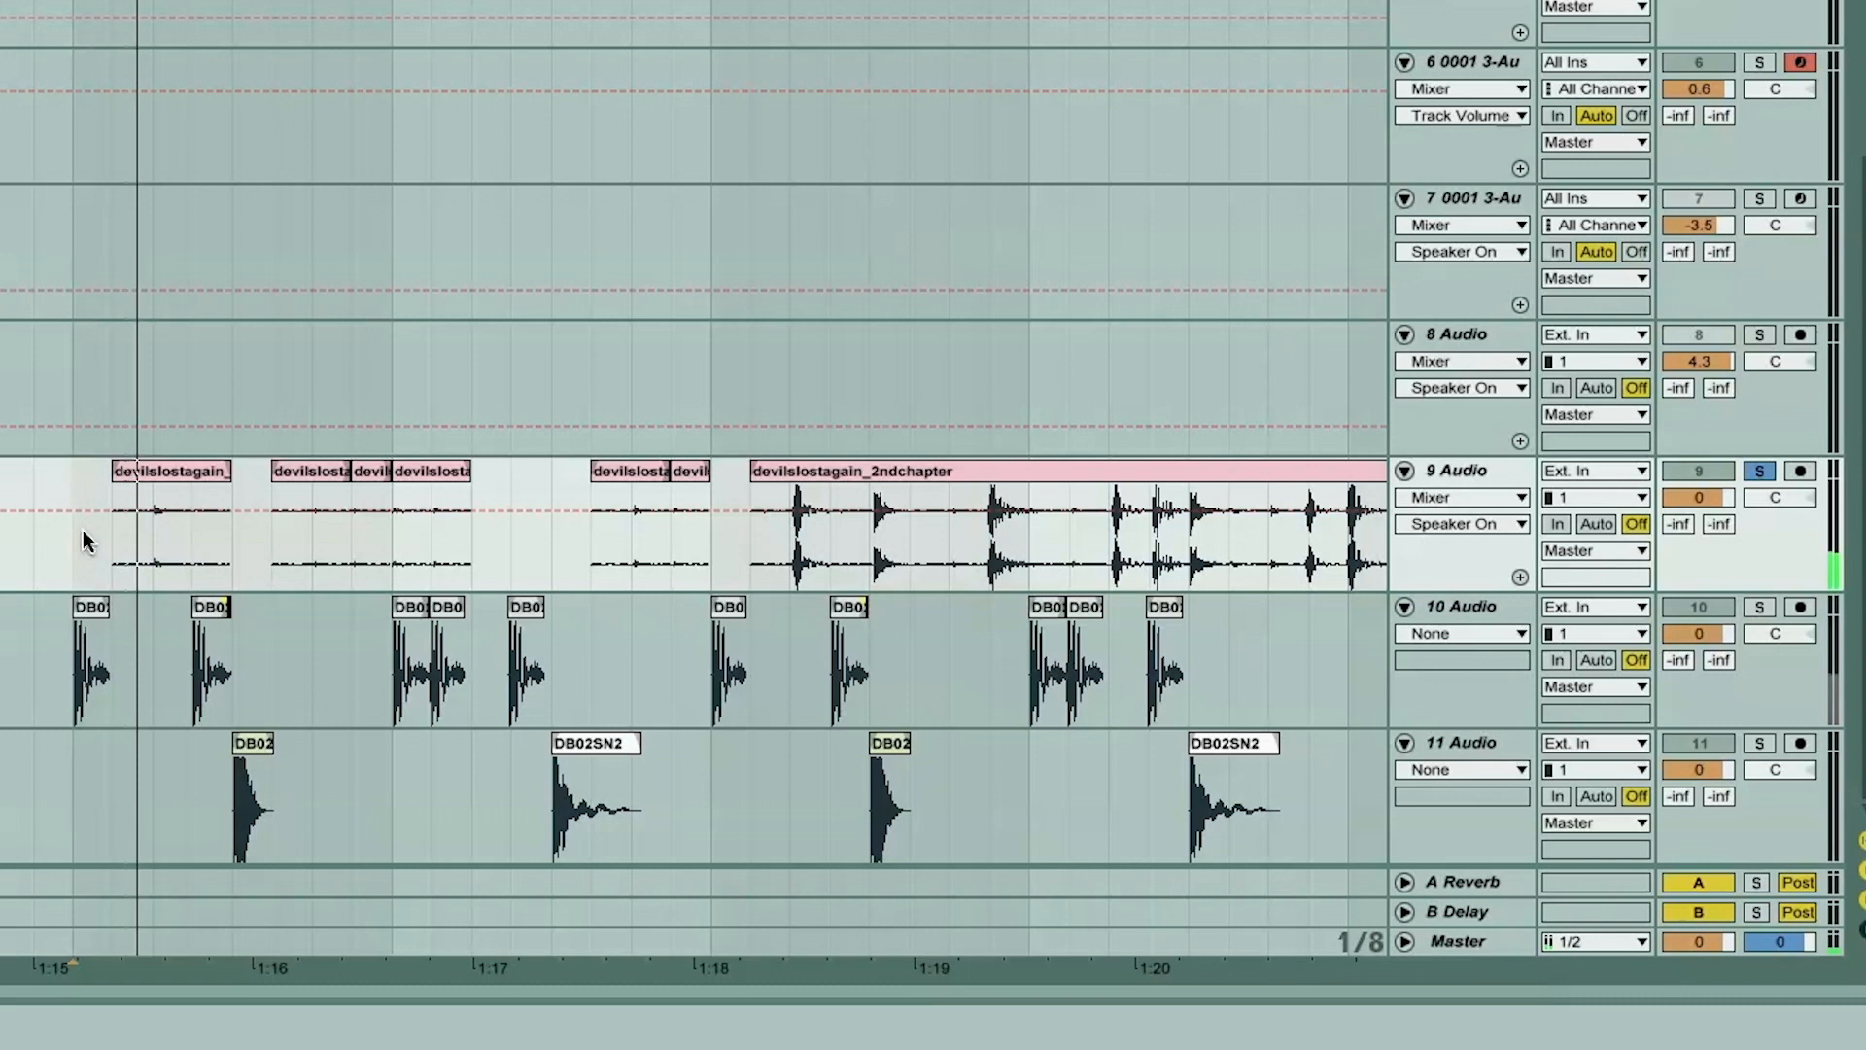
Step: Unsolo track 9 so the drums play together with the cut ambient sample clips
click(1759, 470)
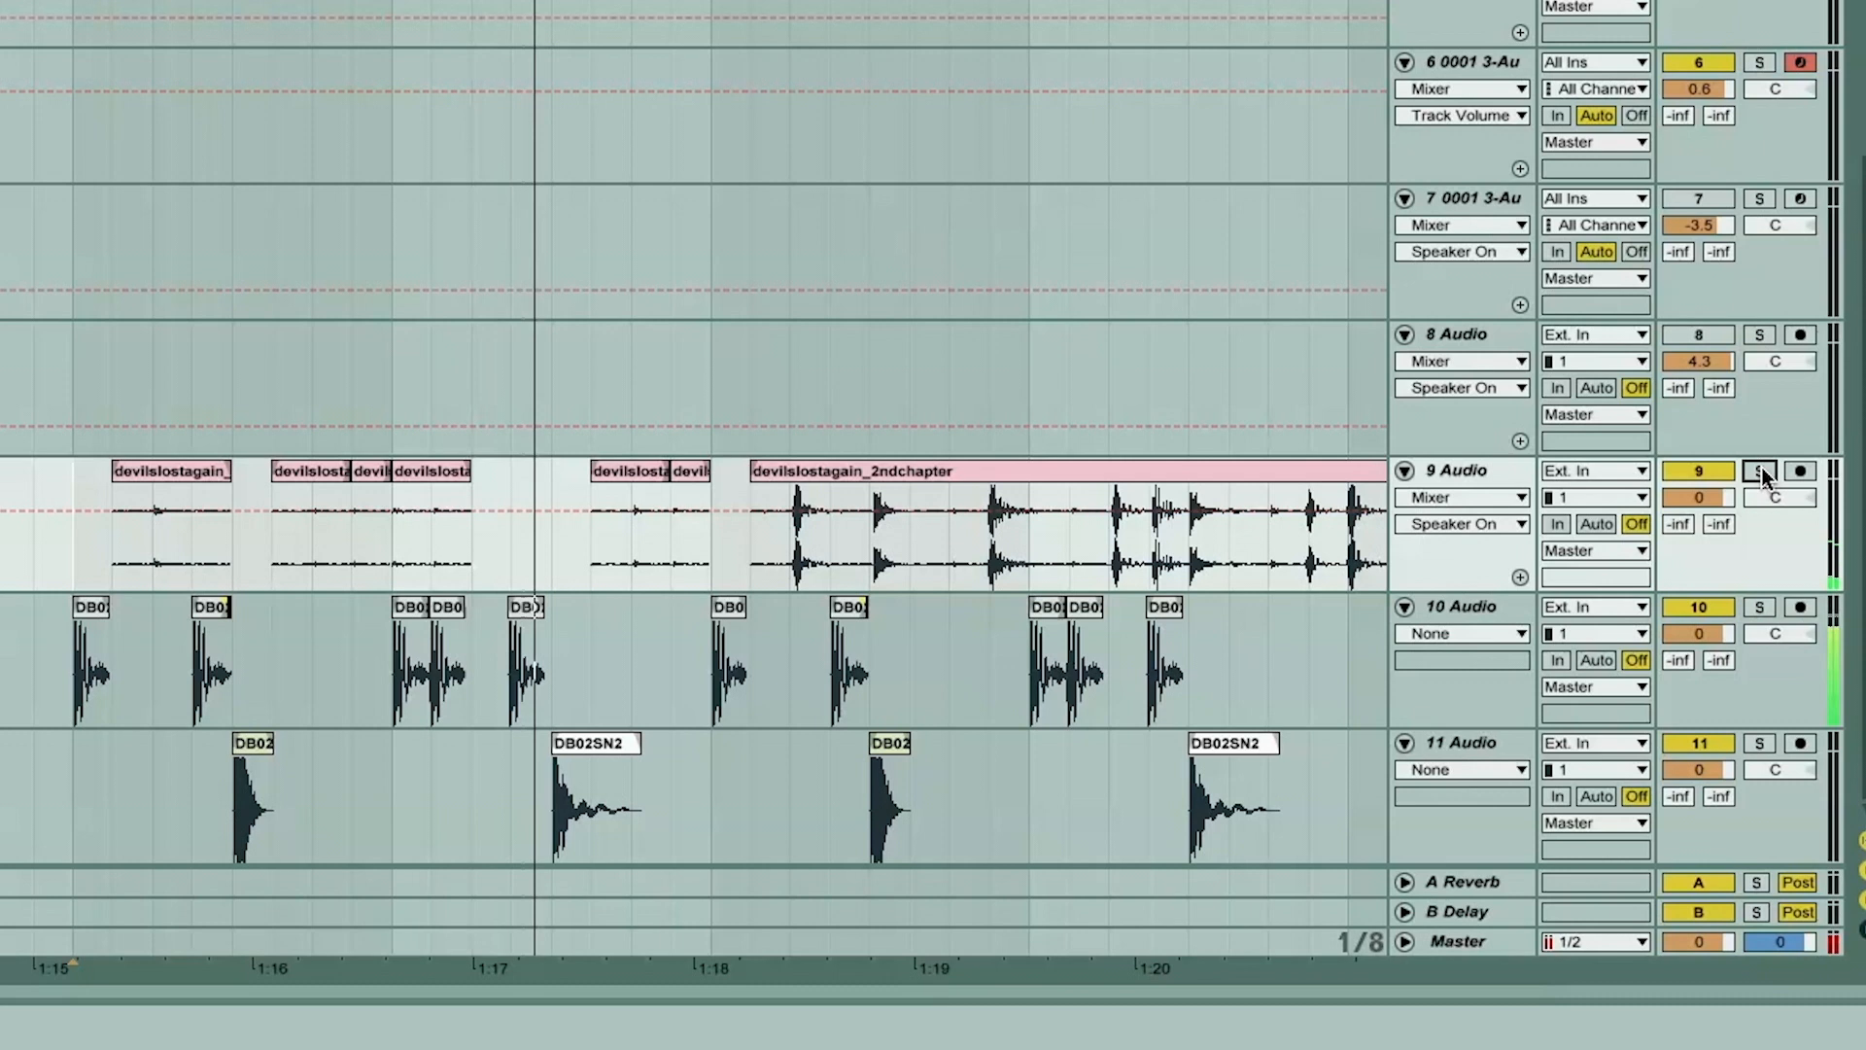